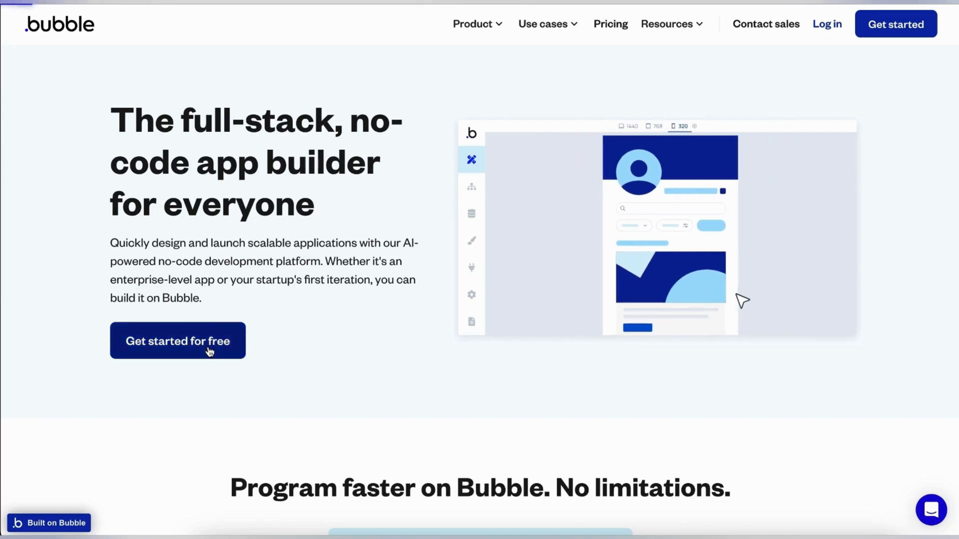
Step: Enter Bubble from the website and reach the account's Apps dashboard via the avatar menu's Home
left_click(178, 340)
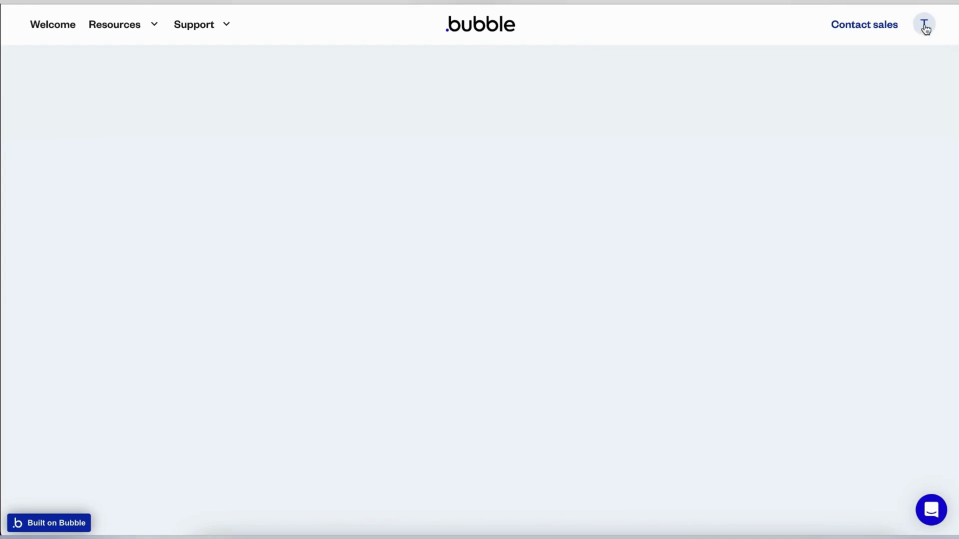
left_click(923, 24)
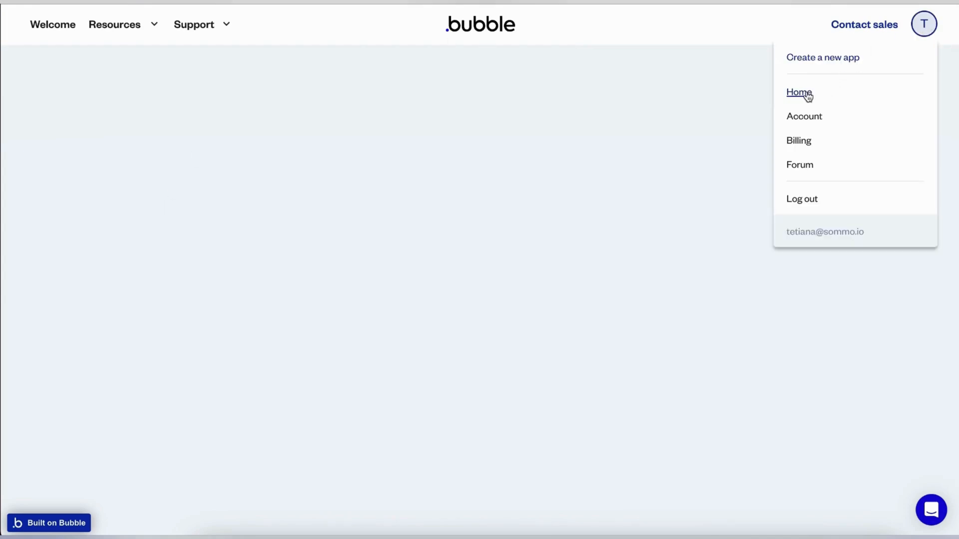
left_click(799, 92)
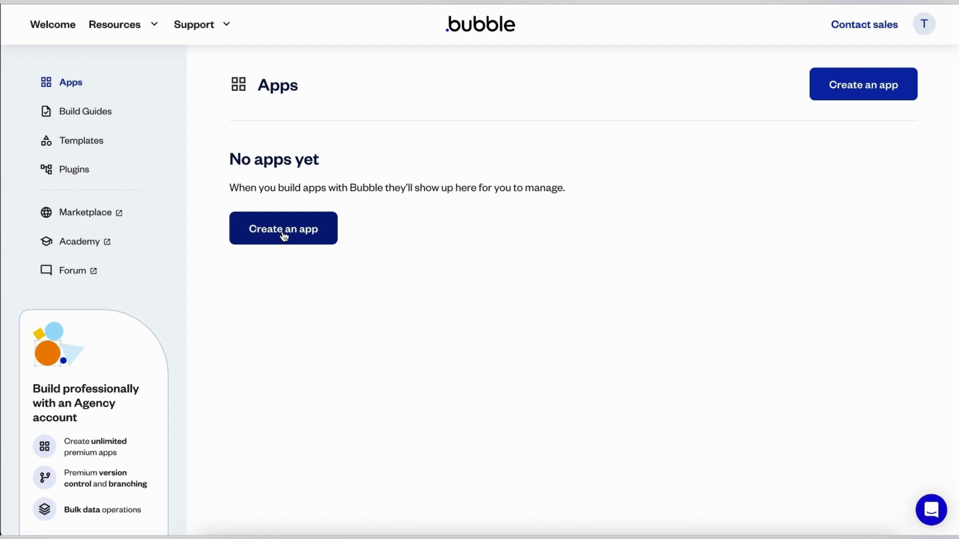
Step: Create a new app named 'Construction a...' and get started in its editor
left_click(282, 227)
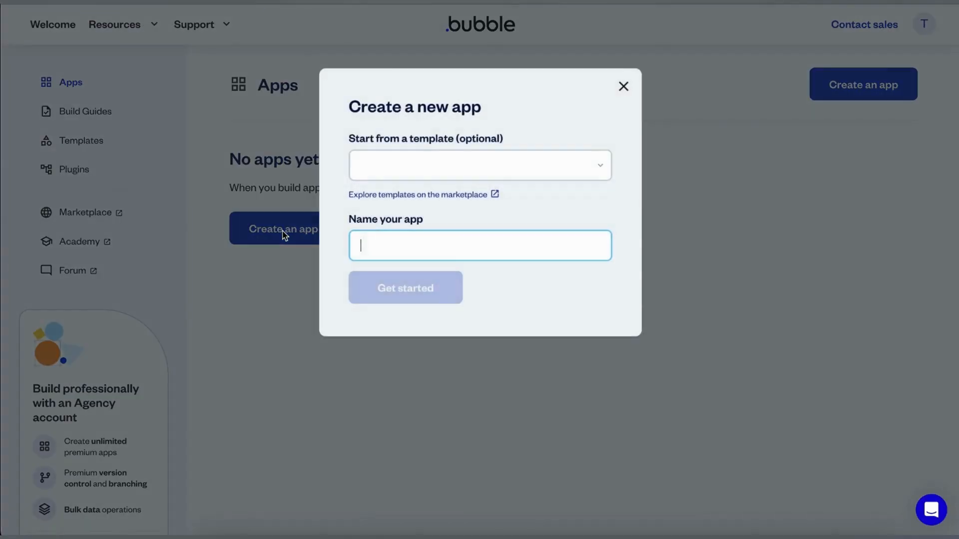
type("Con")
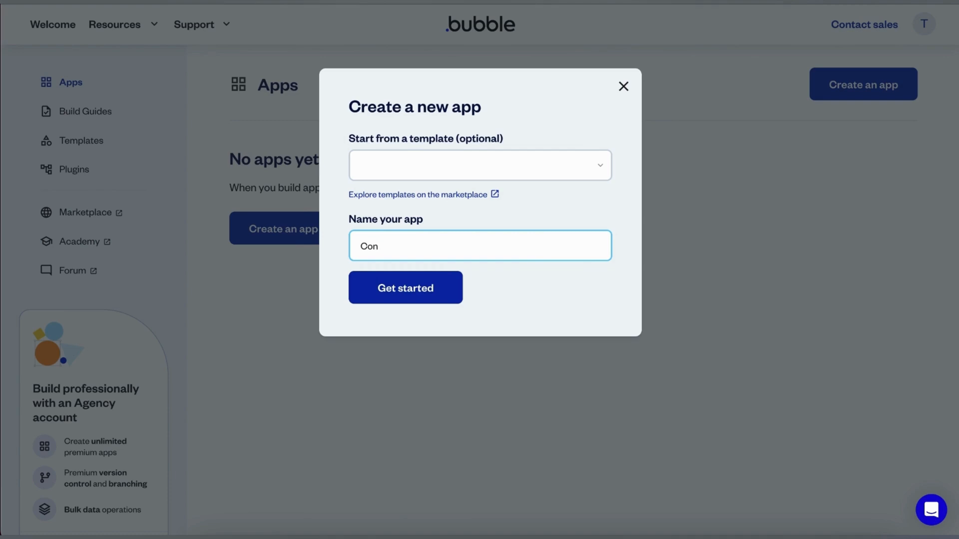
type("struc")
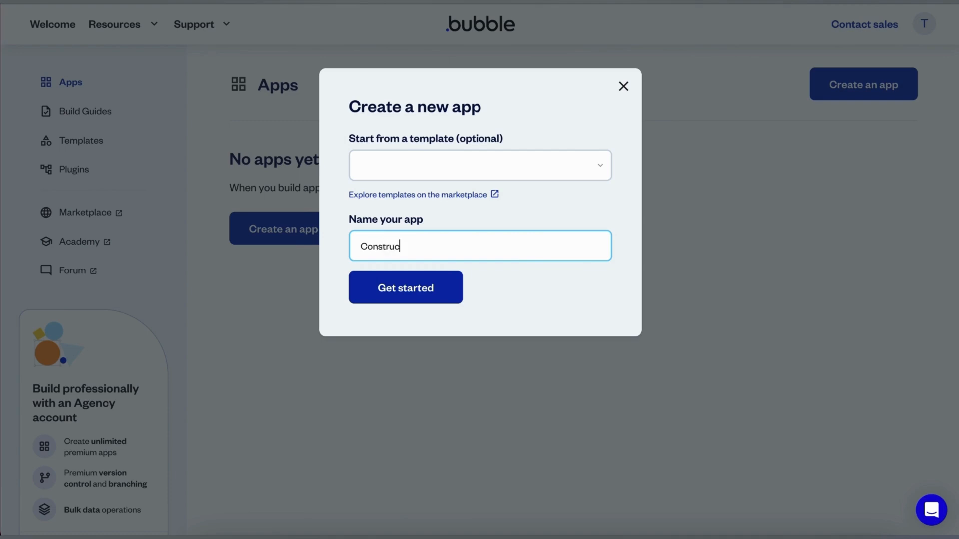
type("tion a")
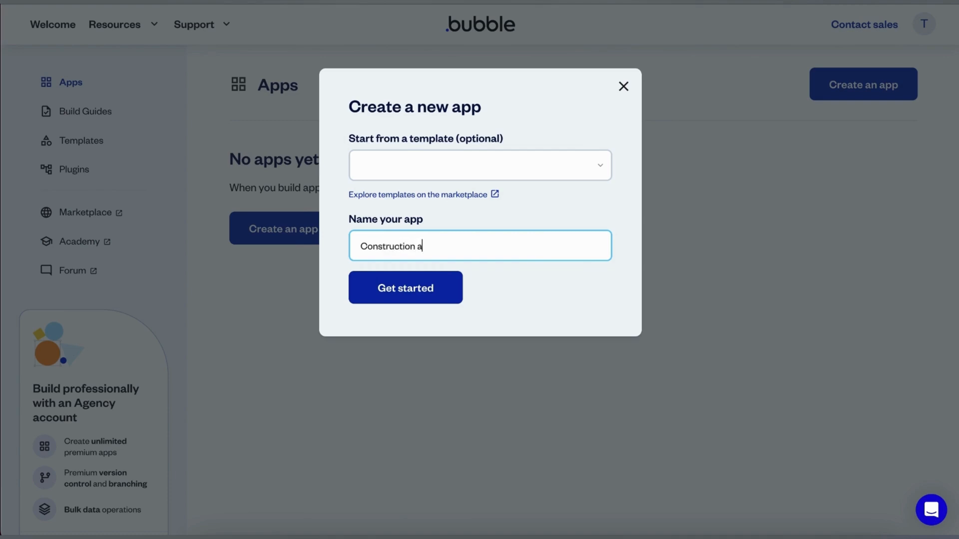
left_click(405, 288)
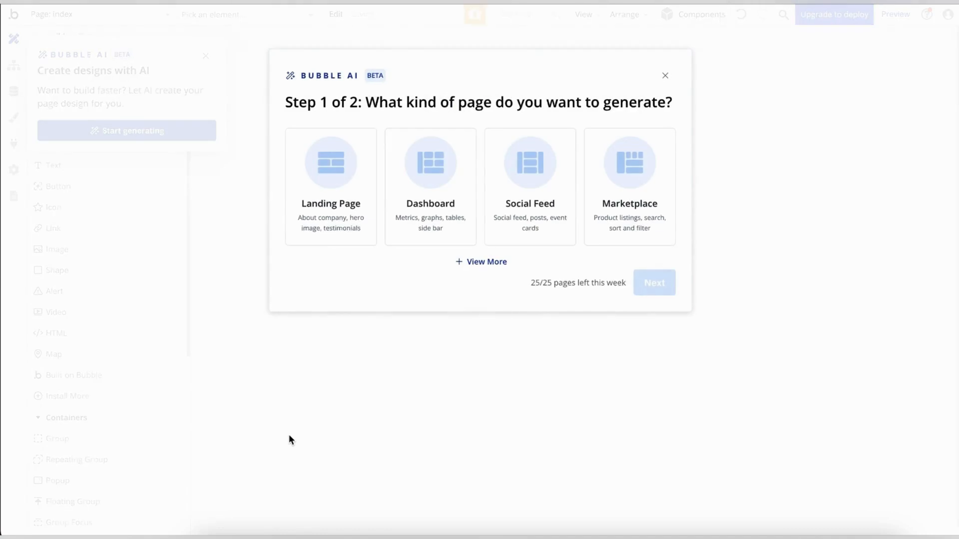
Step: Choose Dashboard as the AI page type and move on to the description prompt
left_click(429, 187)
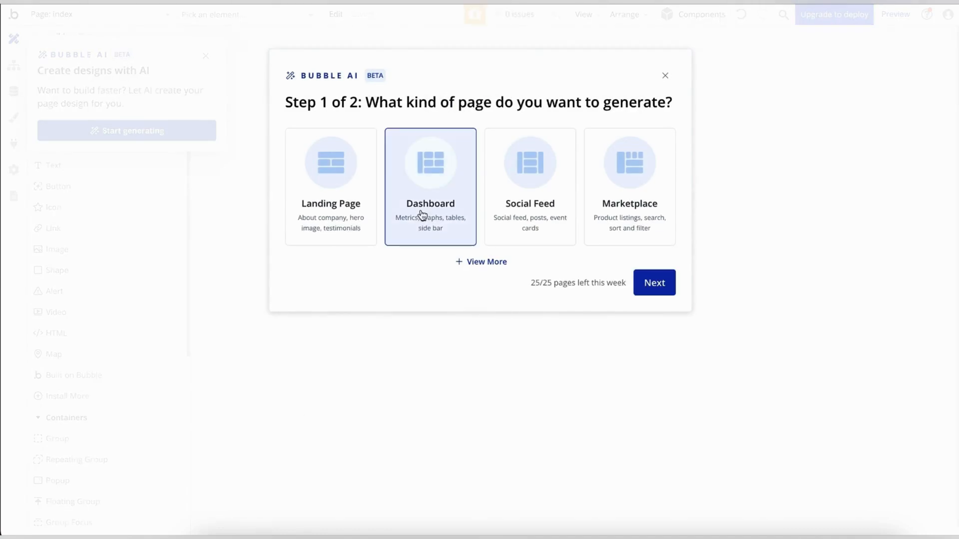
mouse_move(653, 282)
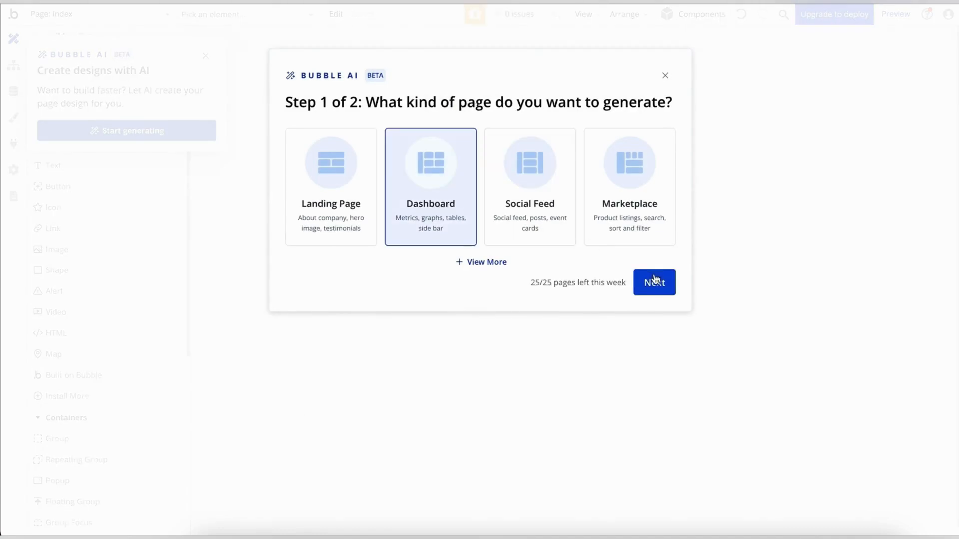
left_click(653, 282)
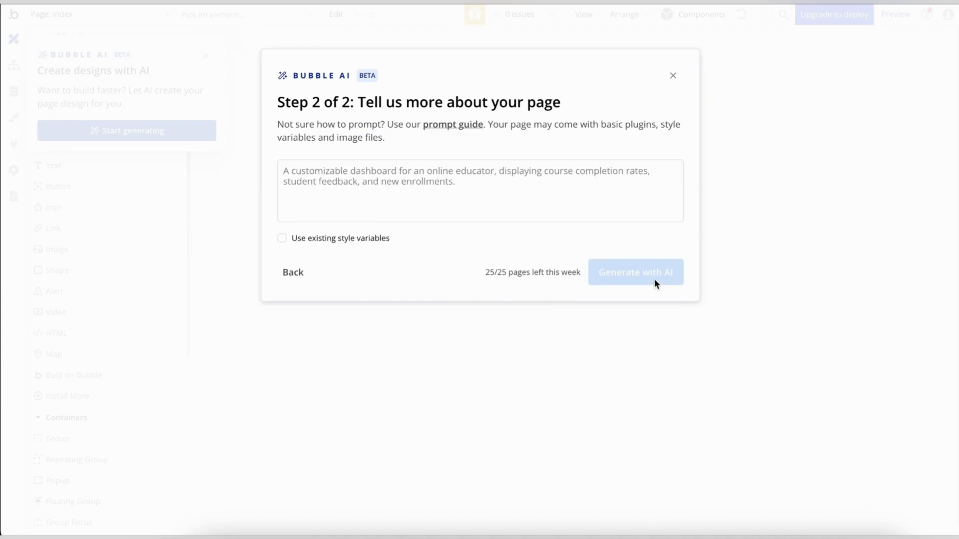
left_click(481, 190)
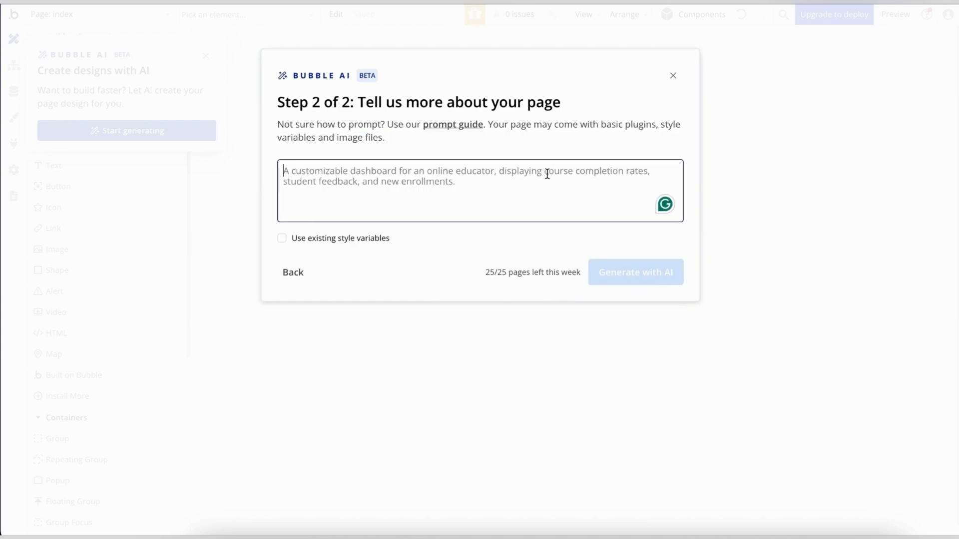
Step: Describe a renovation company dashboard including teams, calendar, communication, payments etc
type("Create")
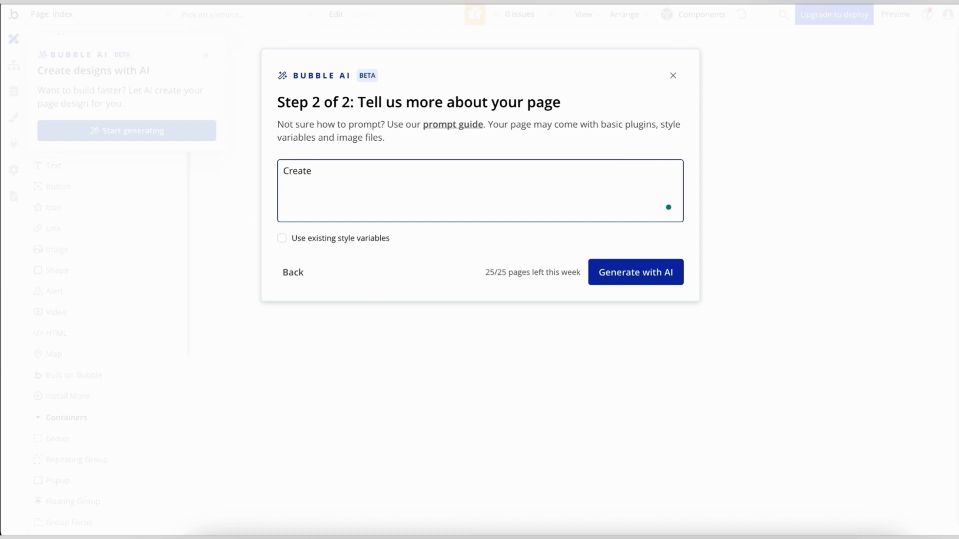
type("a dash")
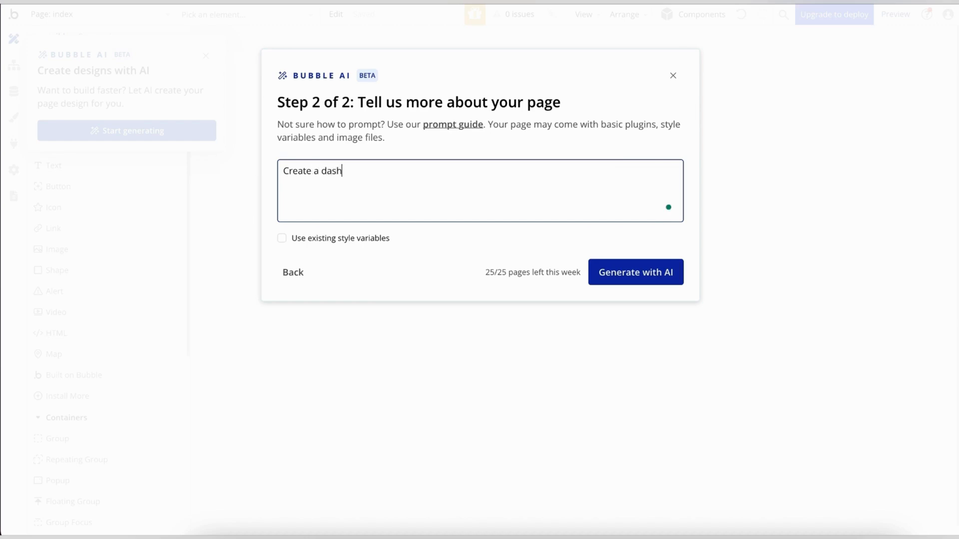
type("board for")
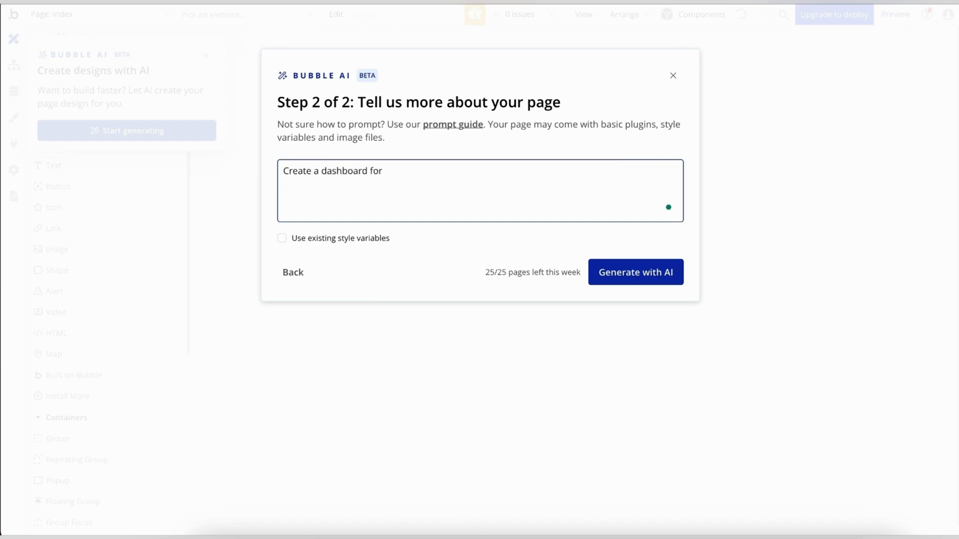
type("my renovati")
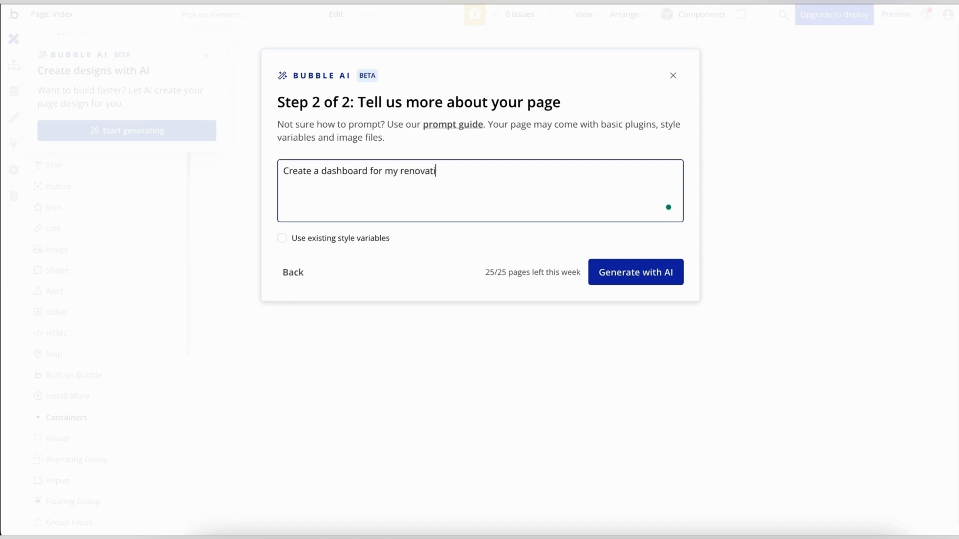
type("on compan")
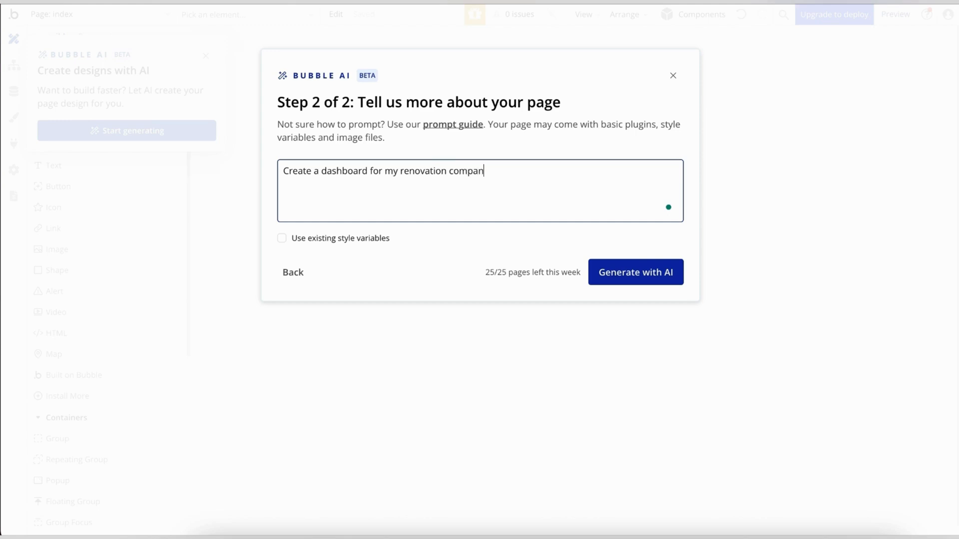
type("y. Include sections - projects, budgets,")
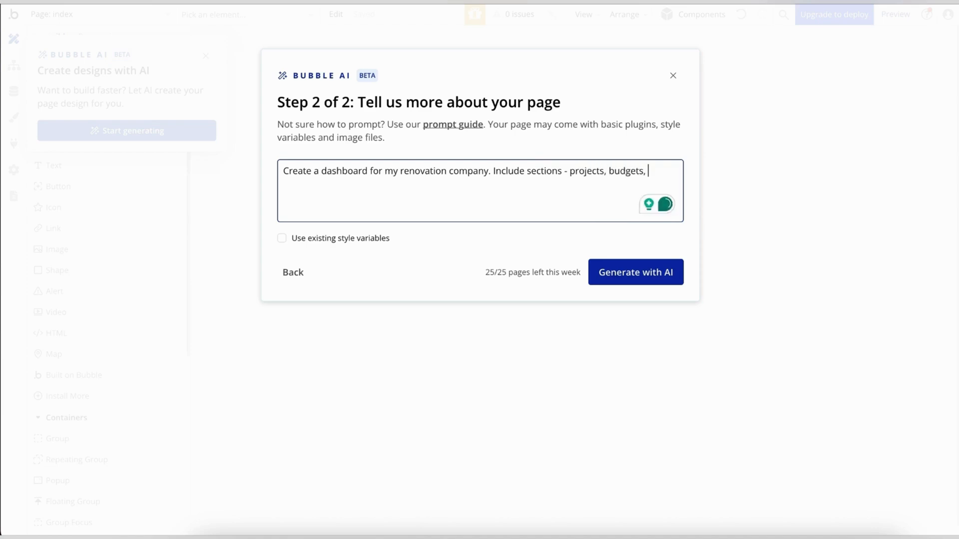
type("teams, calendar,")
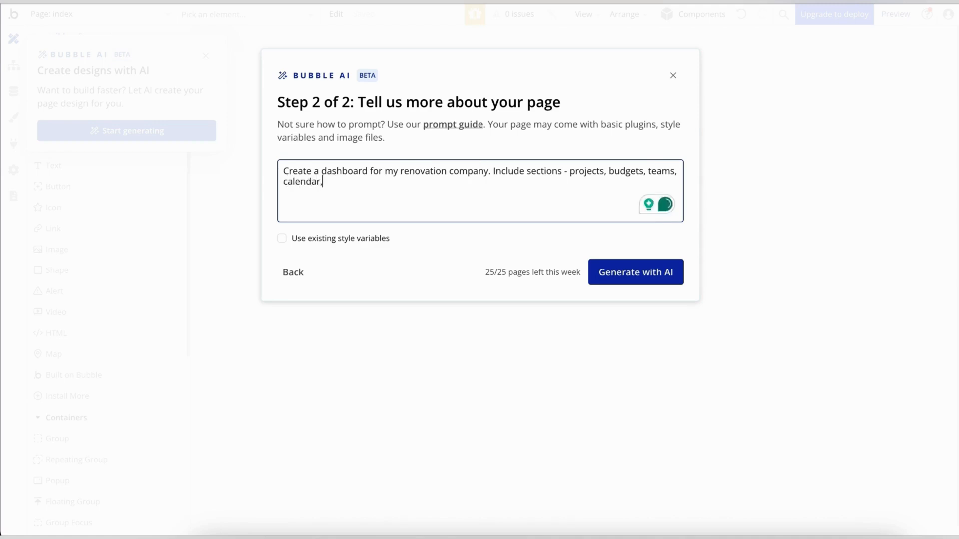
type("communication,")
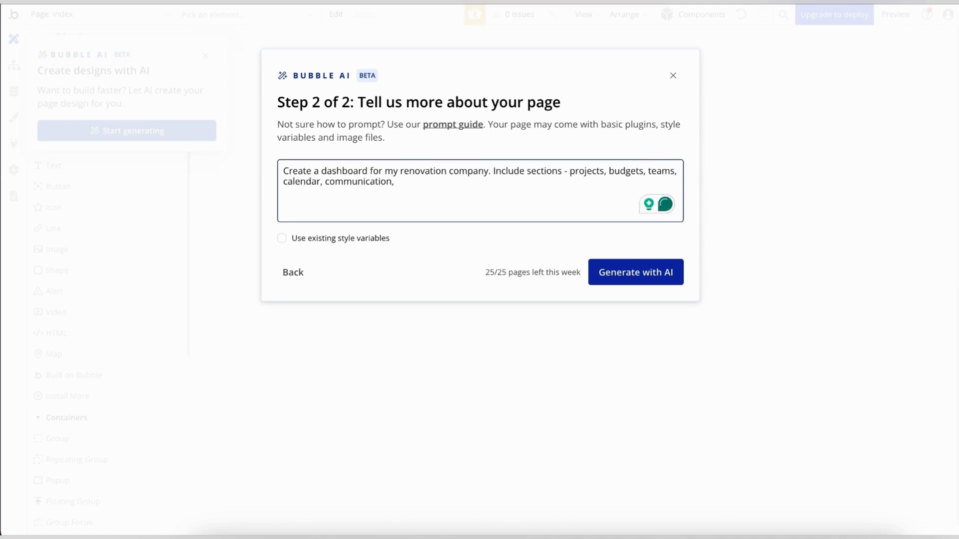
type("payments etc.")
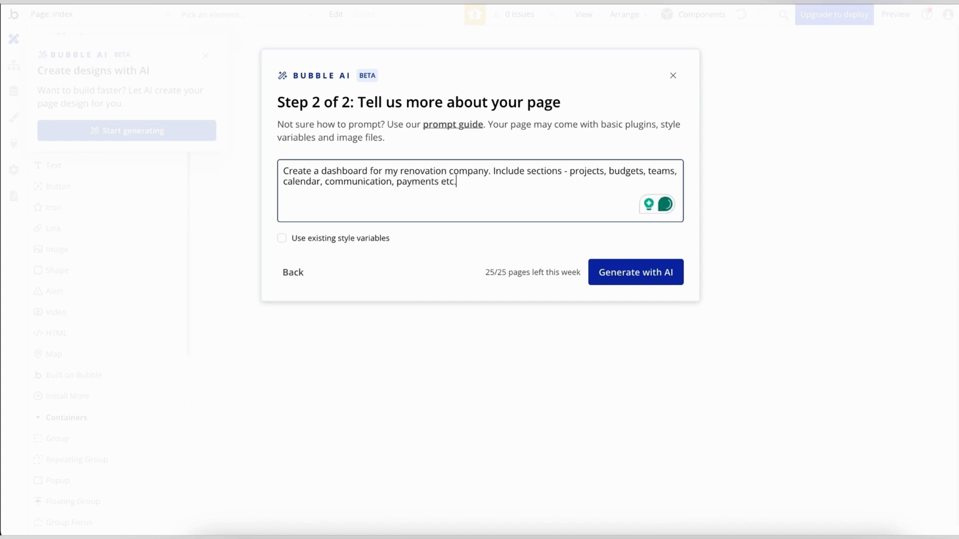
left_click(635, 272)
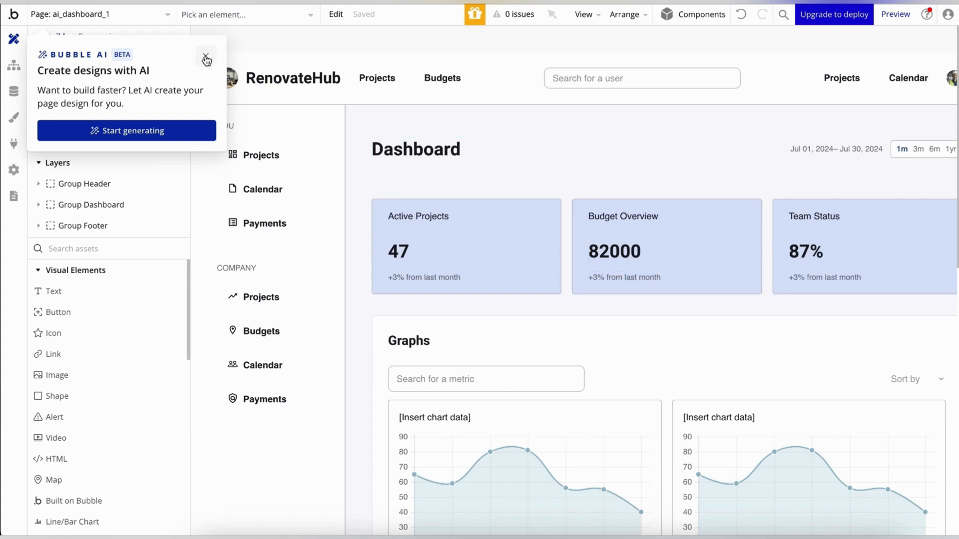
Step: Dismiss the AI suggestion and inspect the sidebar's Projects, Payments and Calendar entries
left_click(206, 59)
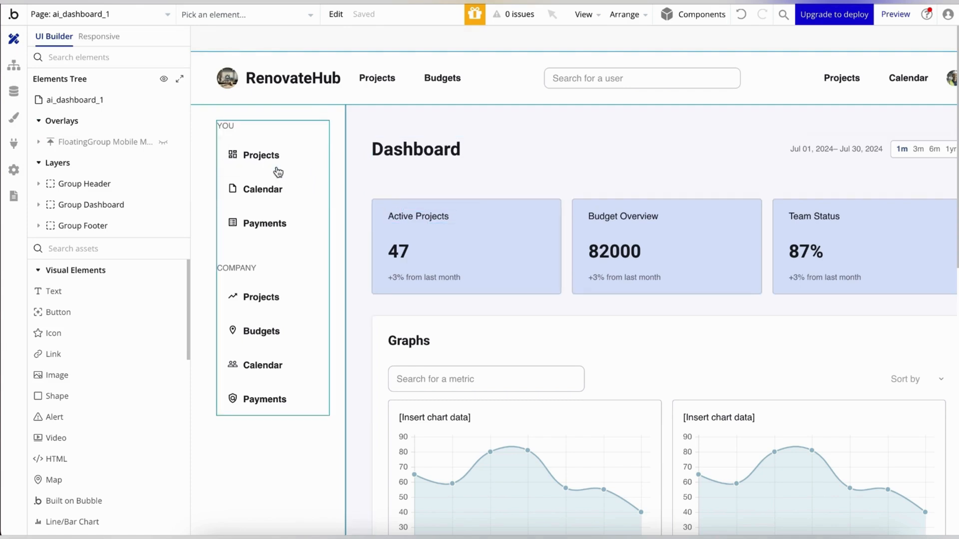
left_click(265, 223)
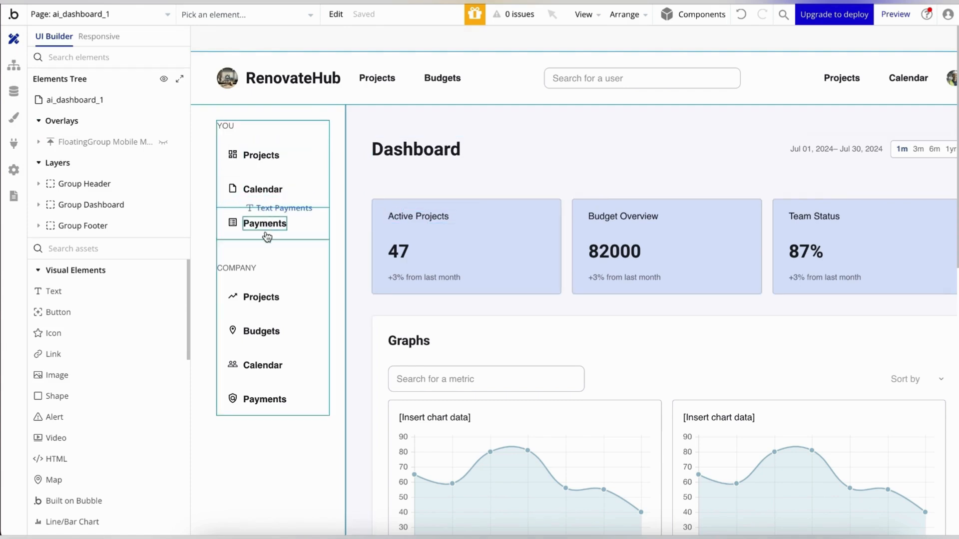
left_click(263, 366)
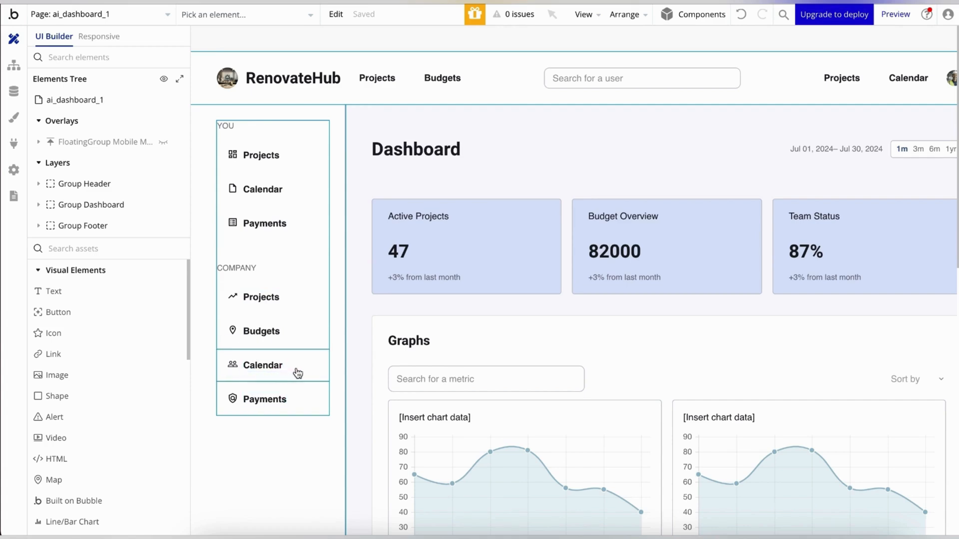
left_click(273, 366)
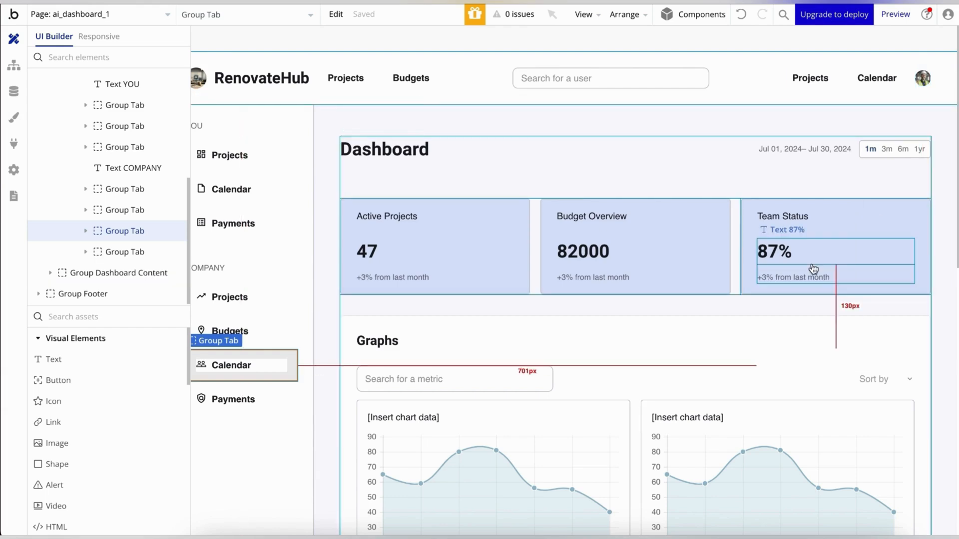
mouse_move(804, 231)
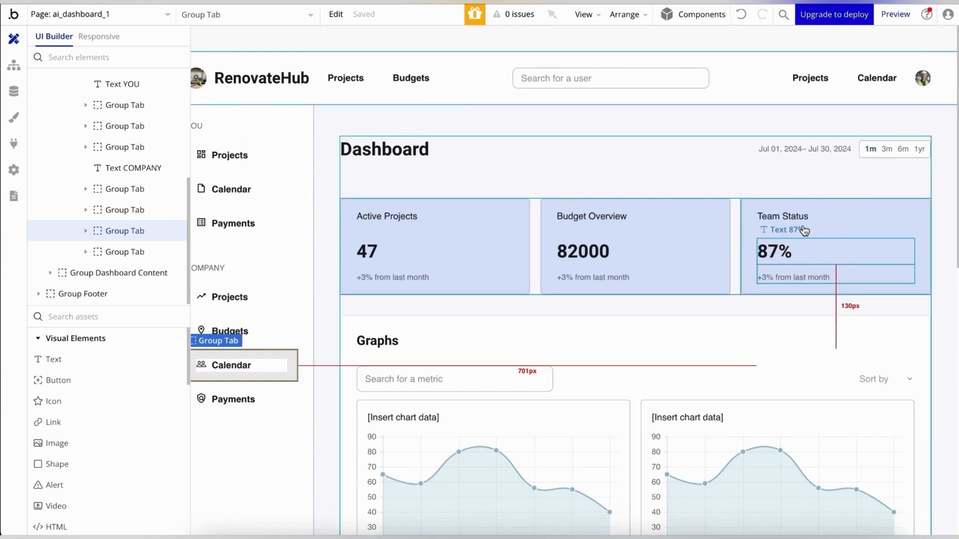
Step: Look over the dashboard's stat cards and scroll down to the monthly line charts
left_click(787, 216)
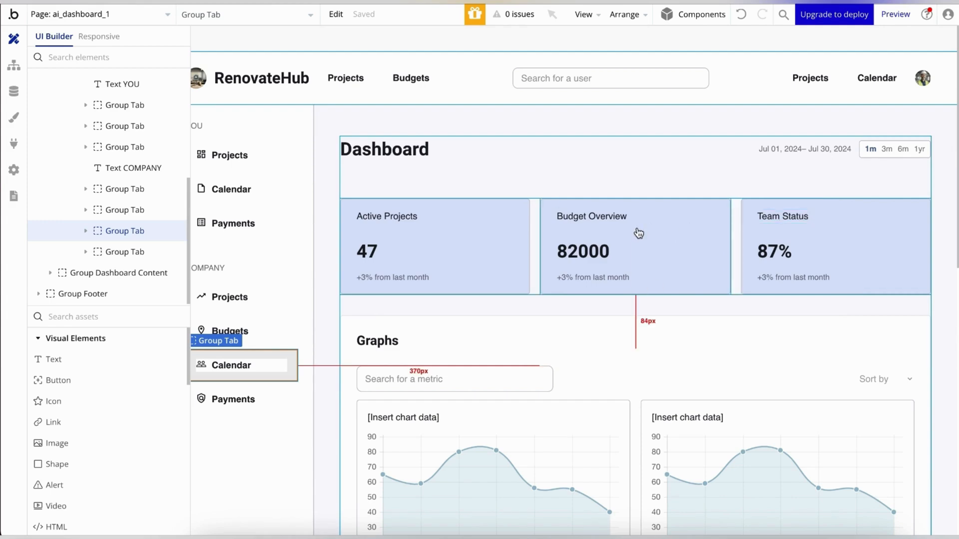
scroll("down", 3)
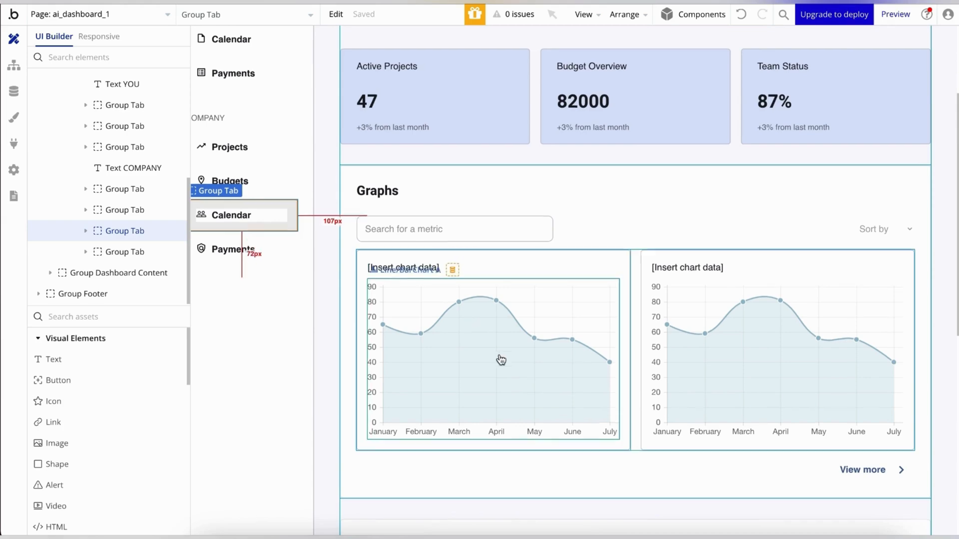
left_click(394, 197)
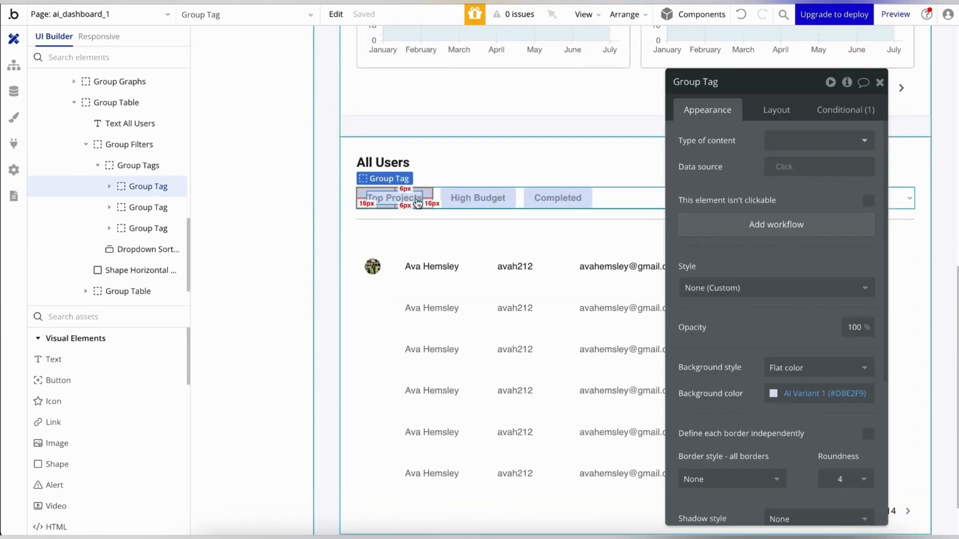
left_click(775, 110)
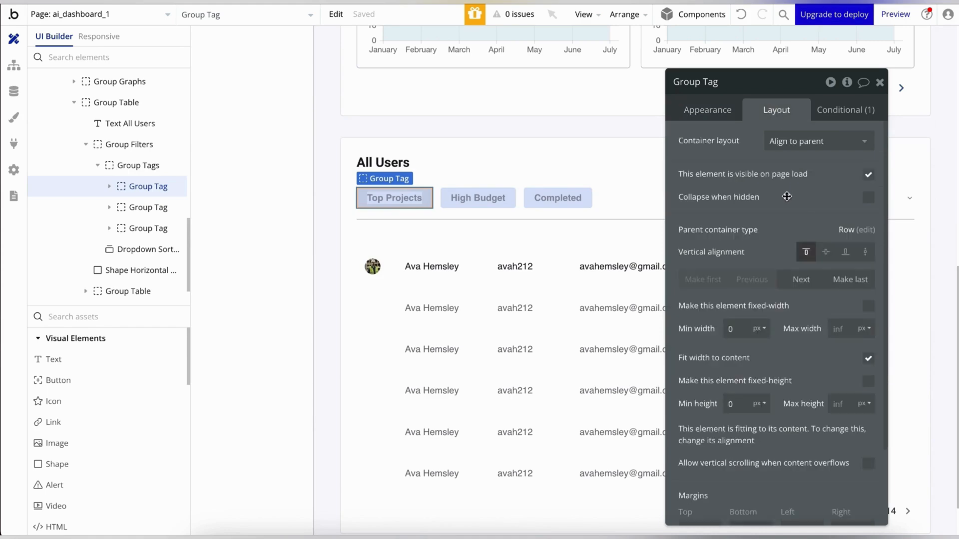
left_click(847, 110)
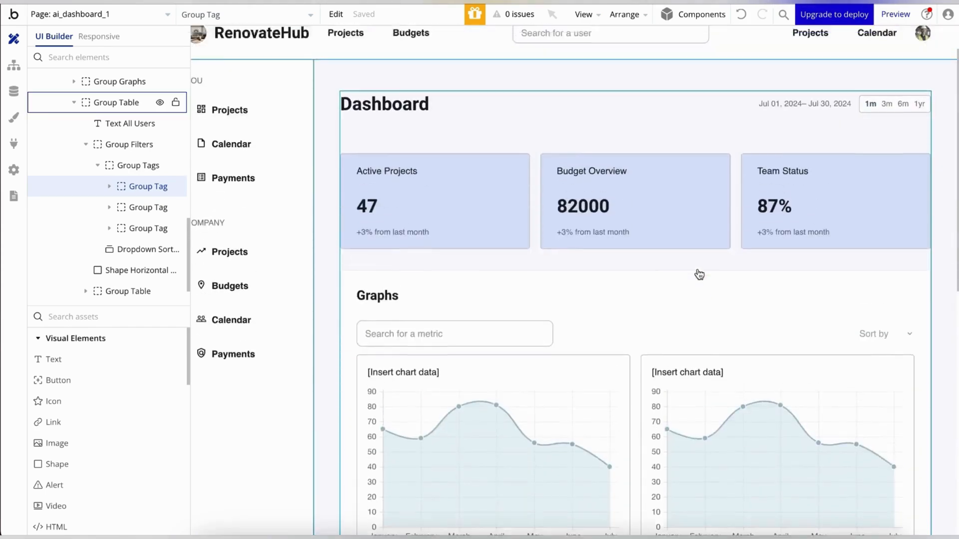
left_click(895, 14)
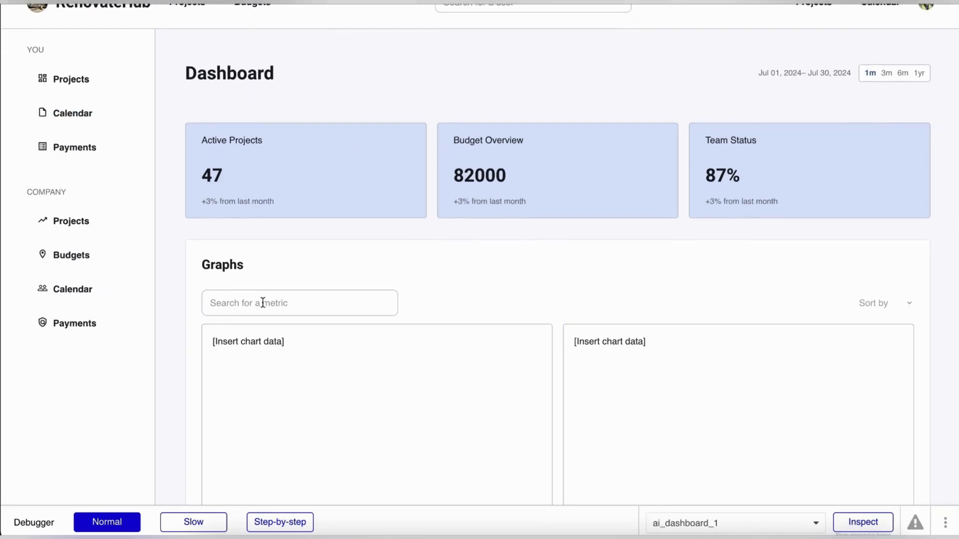
scroll("down", 3)
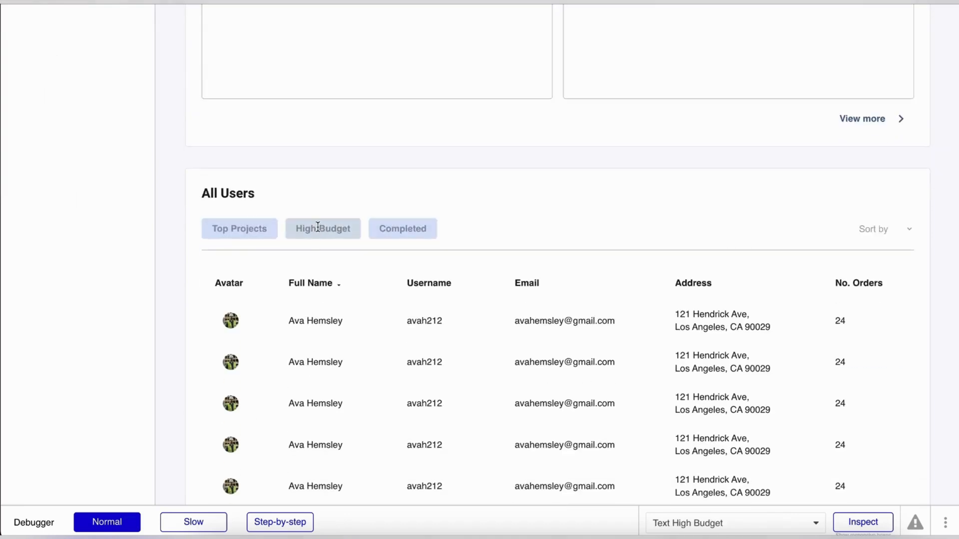
scroll("up", 3)
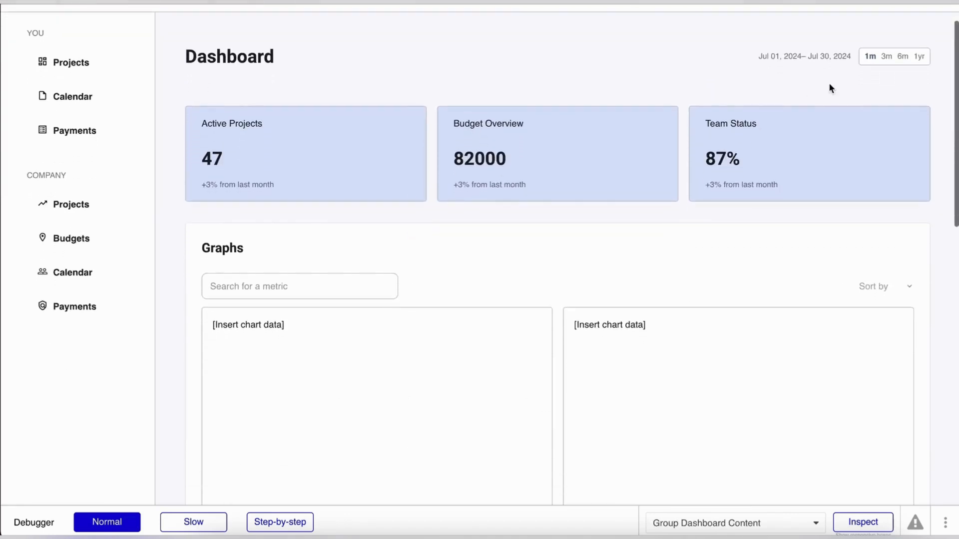
left_click(70, 203)
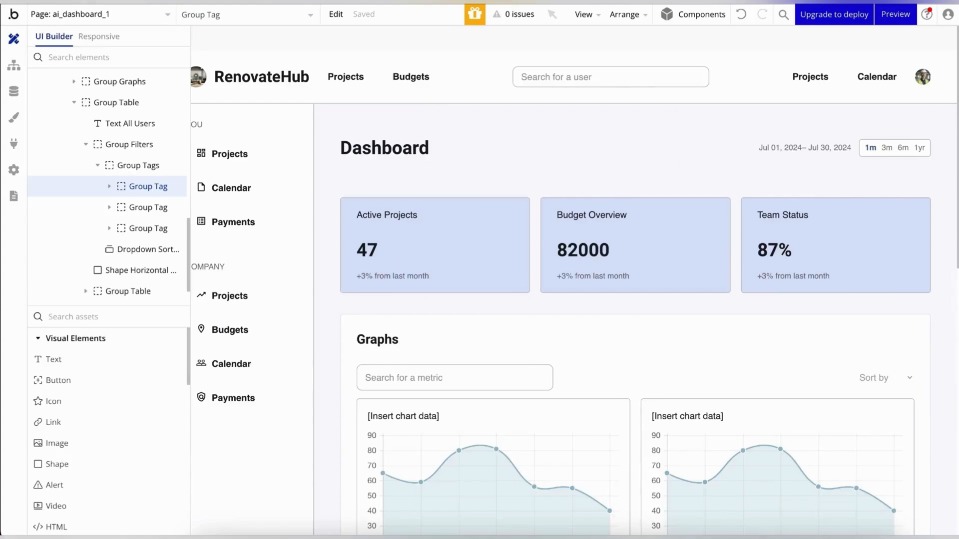
Step: Start a new AI page of type Sign In and tick Use existing style variables
left_click(101, 13)
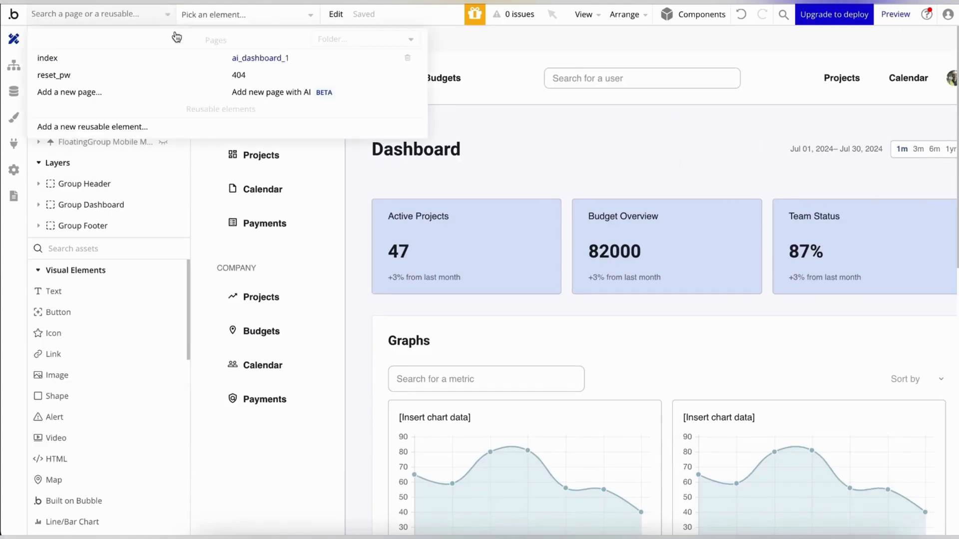
left_click(271, 92)
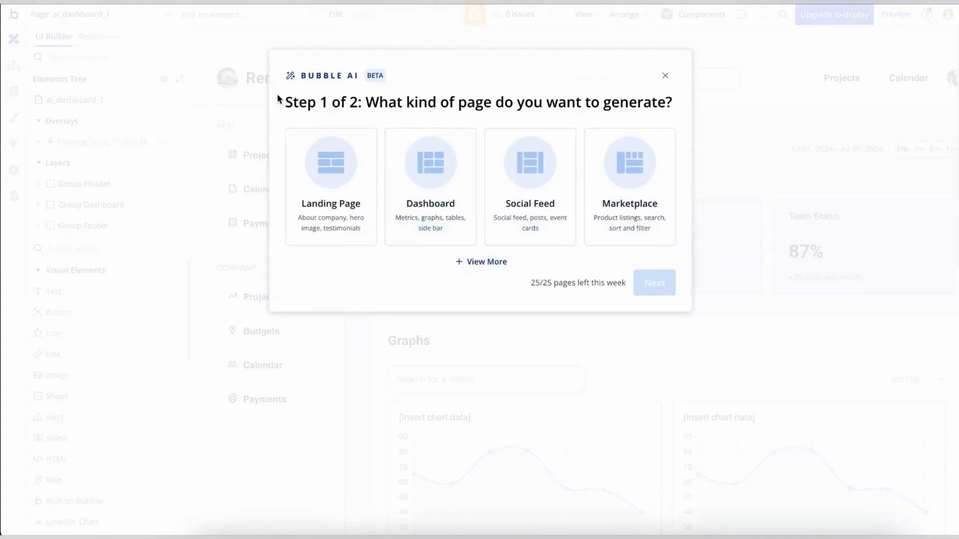
left_click(481, 262)
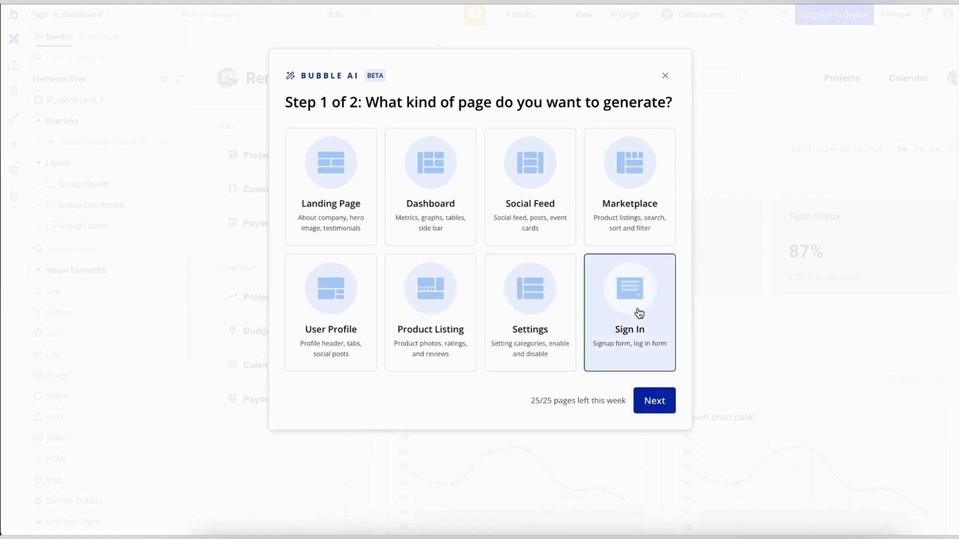
left_click(654, 401)
type("Create a sign in page for my construction app. Add greeting, email and social log in")
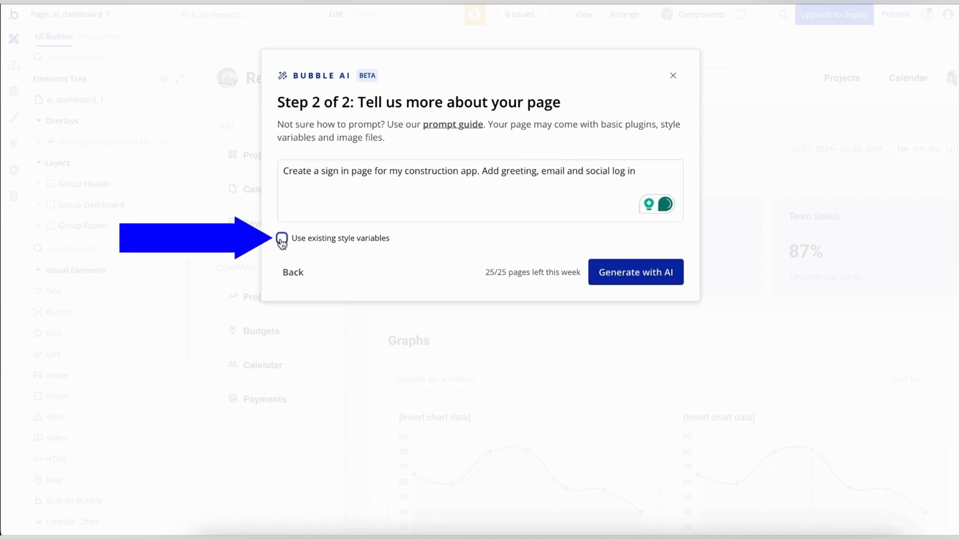
left_click(282, 238)
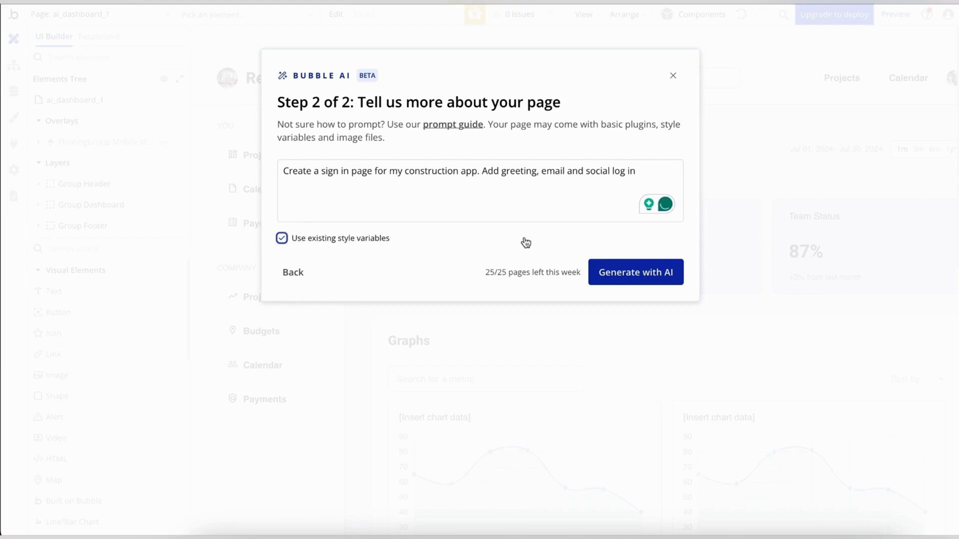
Step: Generate the BuildMaster sign-up page with AI and scroll through its form and photo
left_click(635, 272)
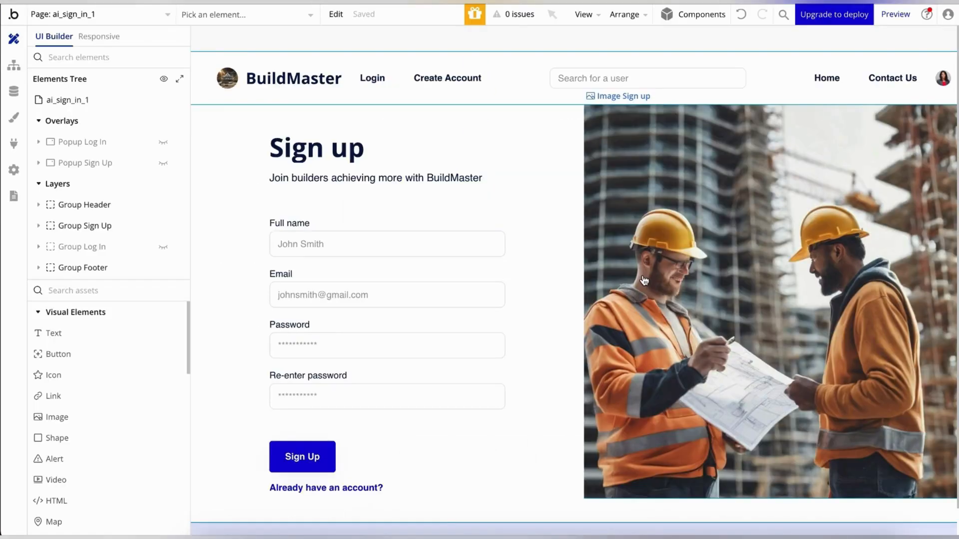
scroll("down", 3)
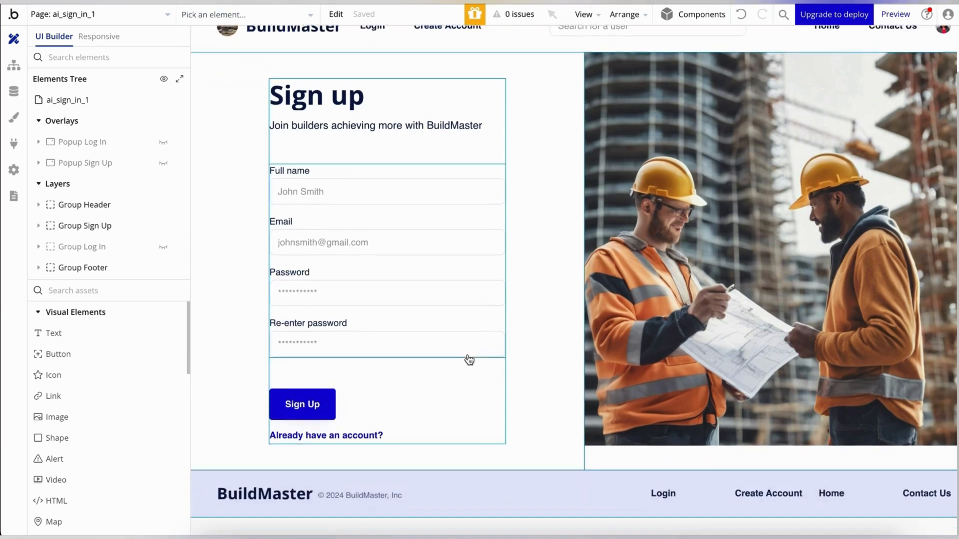